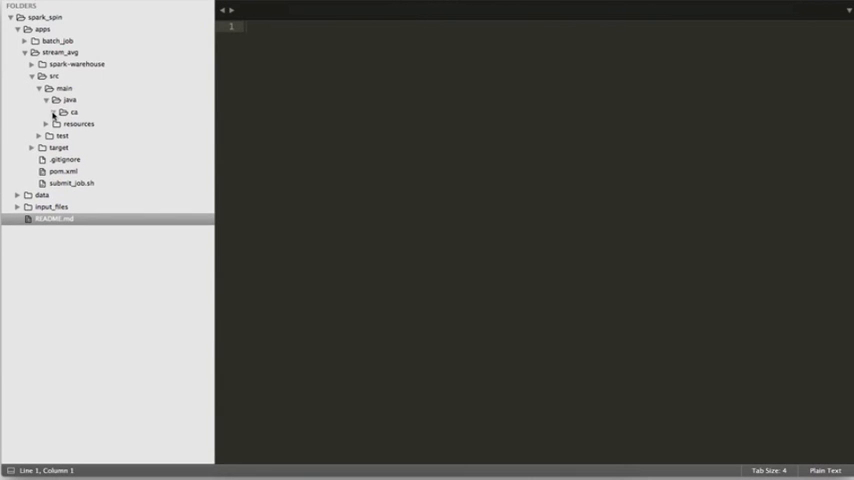
# Step: Browse StructuredStreamingAverage.java through the Spark session setup and input schema definition
pyautogui.click(73, 112)
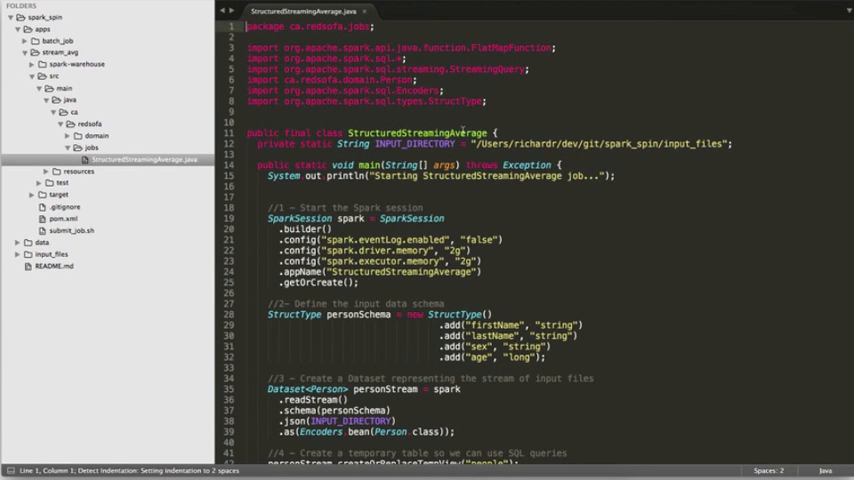
pyautogui.click(475, 143)
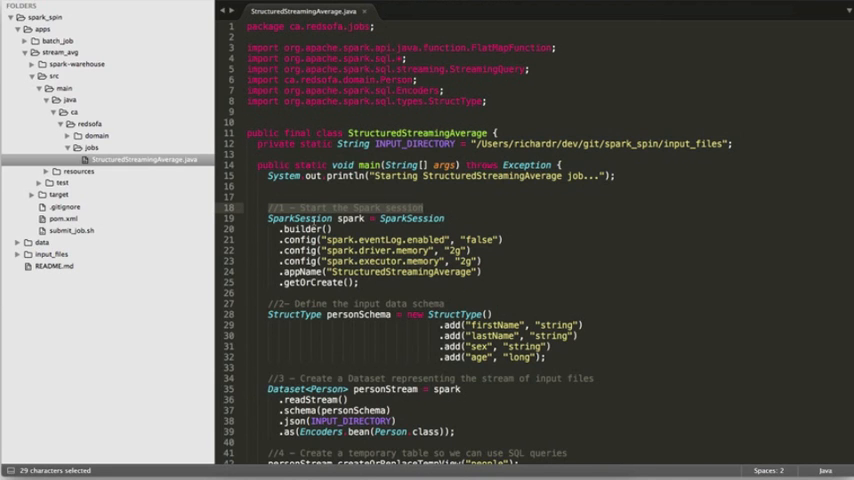
pyautogui.scroll(-3)
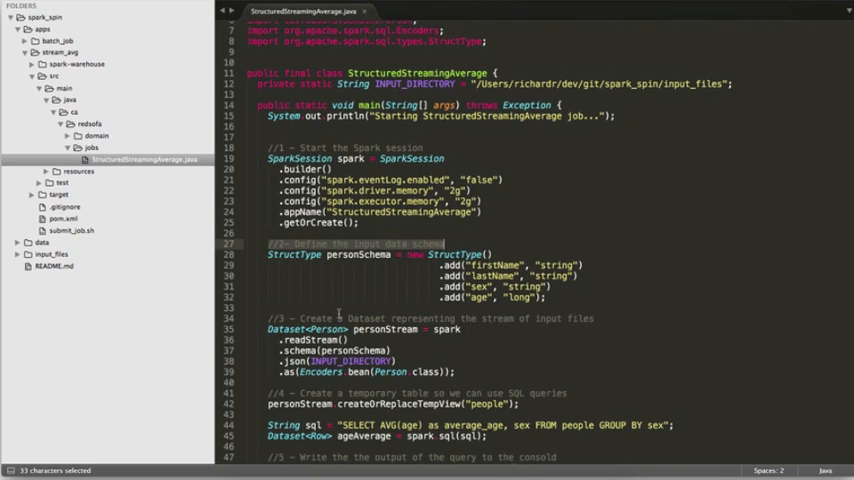
pyautogui.moveTo(118, 275)
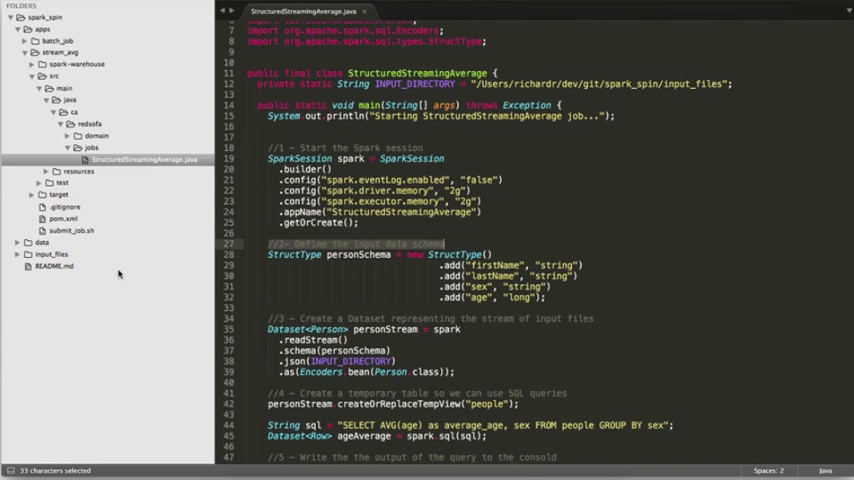
pyautogui.click(42, 242)
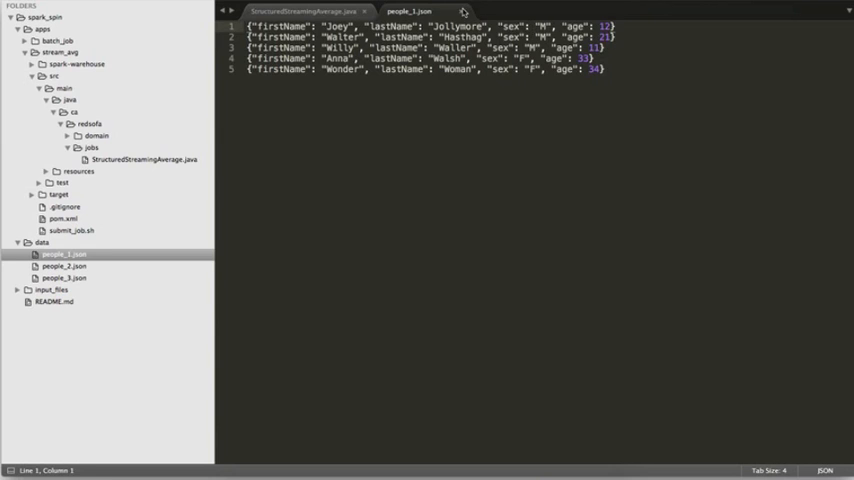
pyautogui.click(305, 11)
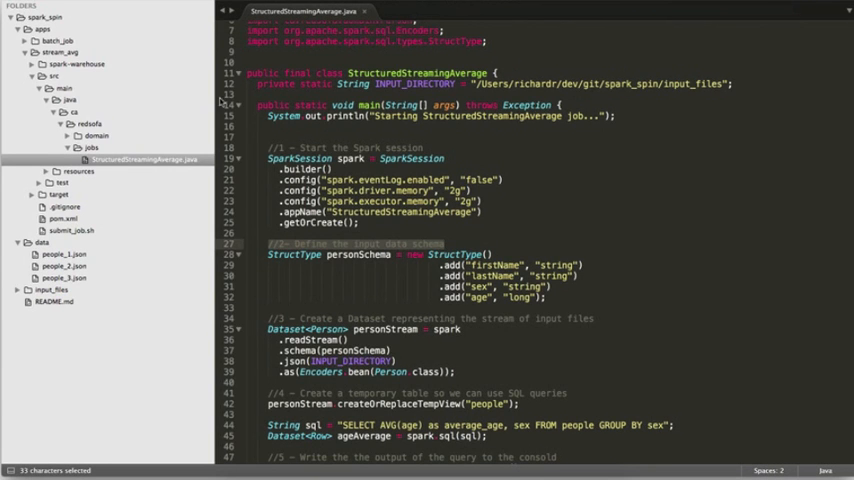
pyautogui.click(96, 135)
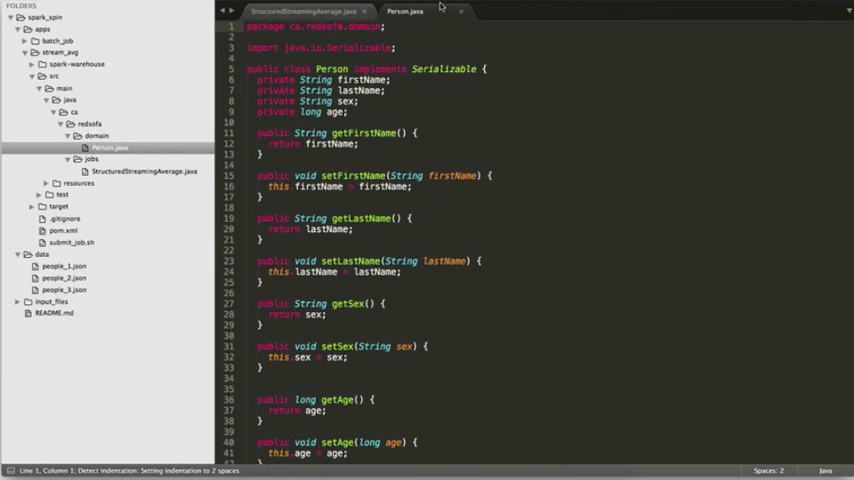
pyautogui.click(300, 11)
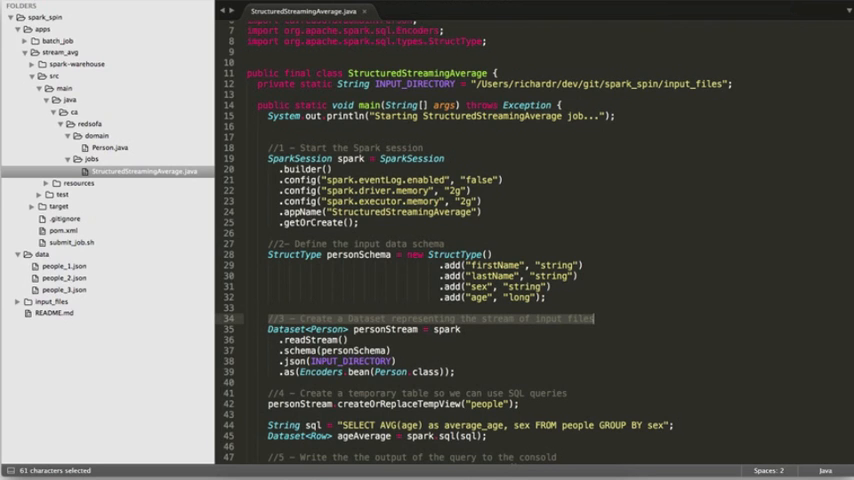
pyautogui.scroll(-3)
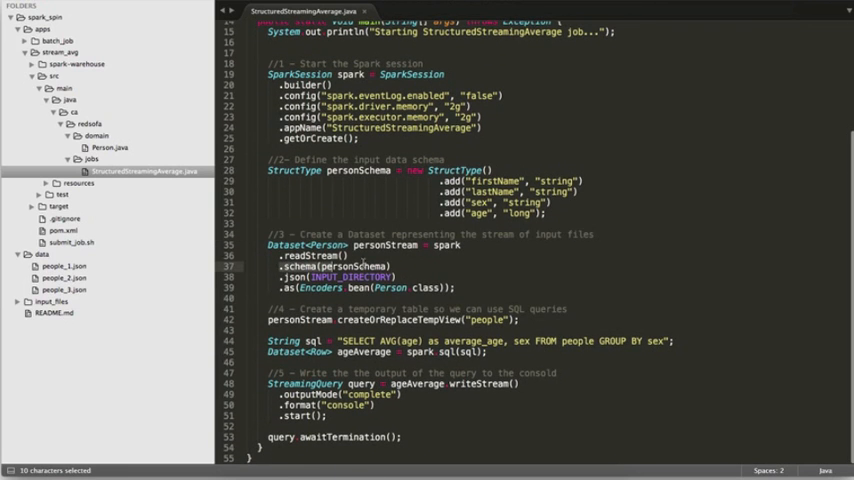
pyautogui.click(290, 255)
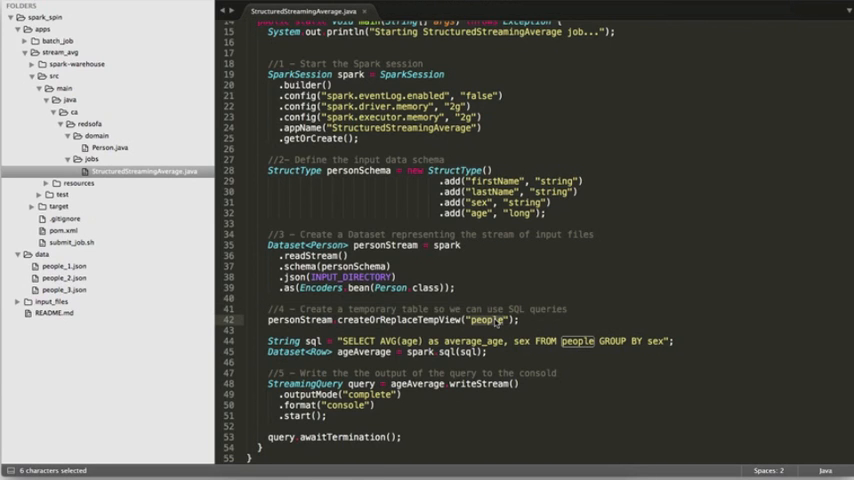
pyautogui.click(267, 340)
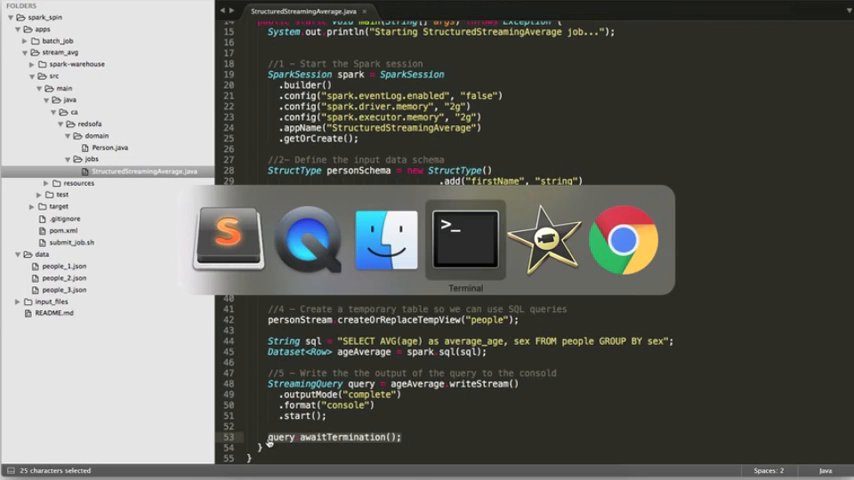
pyautogui.click(464, 237)
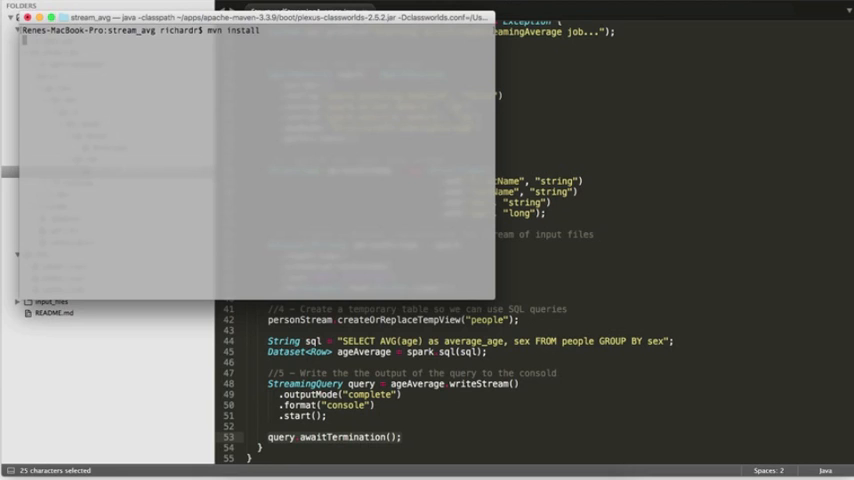
# Step: Run mvn install to BUILD SUCCESS with passing tests, then move to Finder
pyautogui.press('Return')
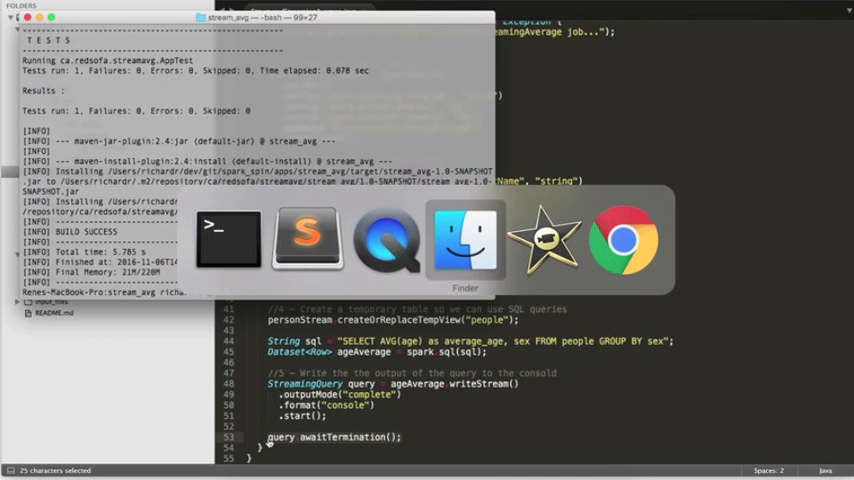
pyautogui.click(464, 238)
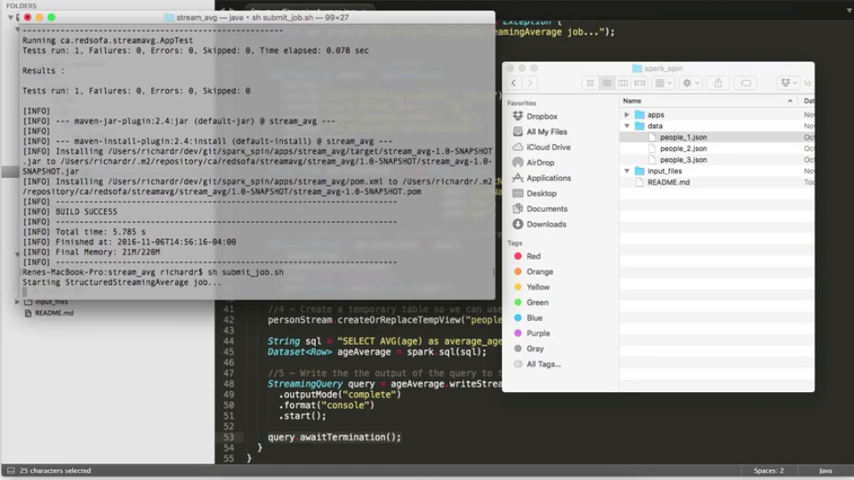
# Step: Drag people_1.json from data into input_files so Batch 0 averages print
pyautogui.click(683, 137)
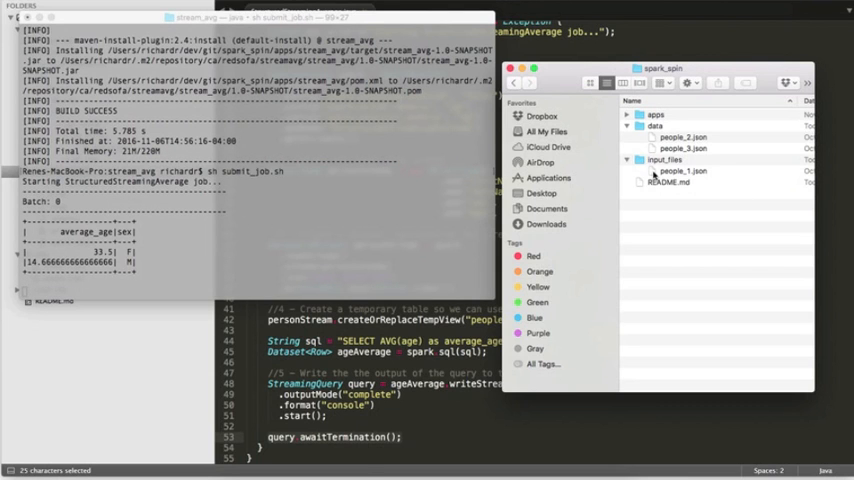
# Step: Drag people_2.json and people_3.json into input_files, producing Batch 1 and Batch 2 averages
pyautogui.click(683, 137)
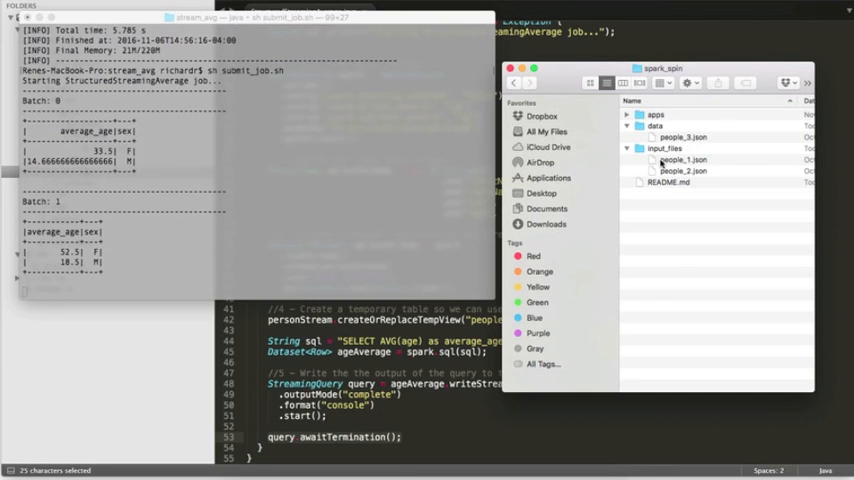
pyautogui.click(683, 137)
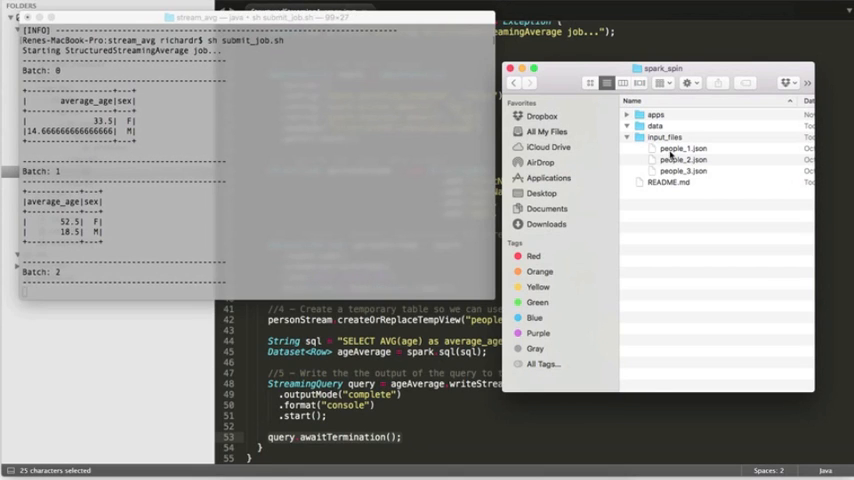
pyautogui.scroll(-3)
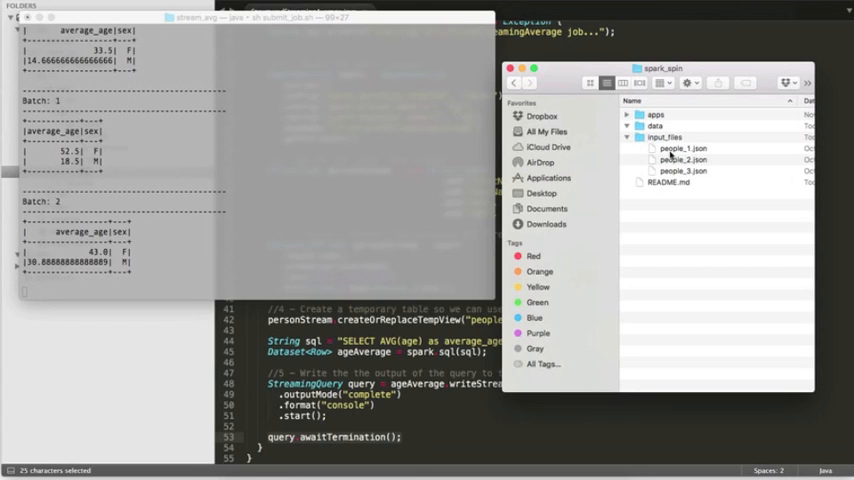